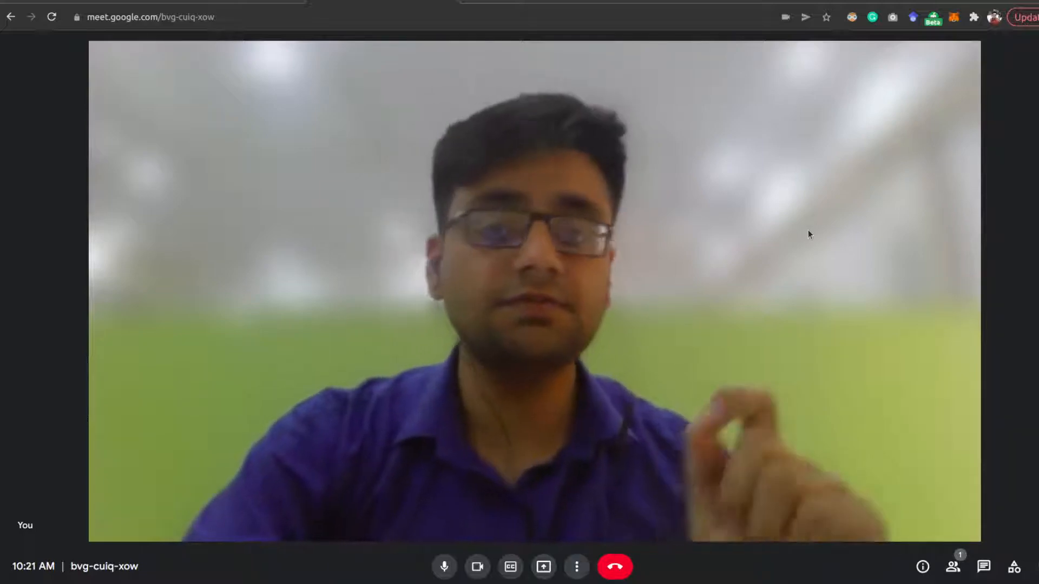
{"action": "mouse_move", "coordinate": [735, 64]}
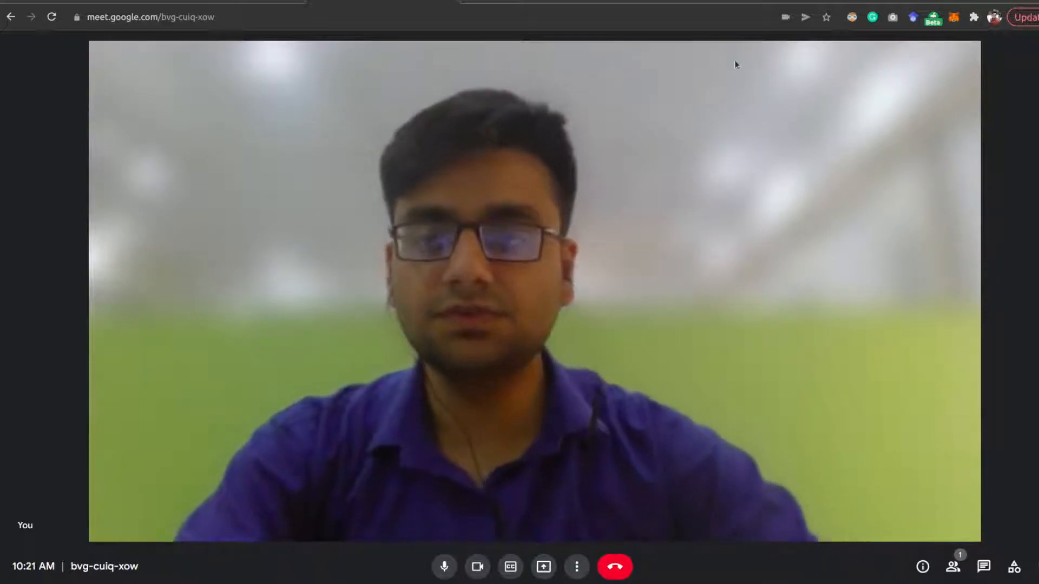
Pick Conferences, Original Research and LaTeX, then download the template zip.
{"action": "left_click", "coordinate": [225, 5]}
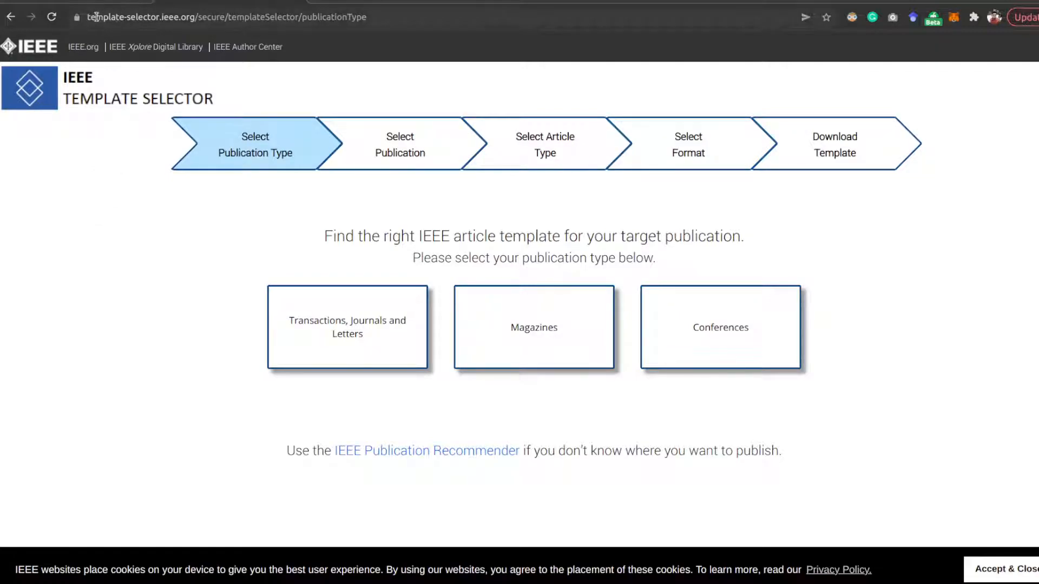
{"action": "left_click", "coordinate": [225, 17]}
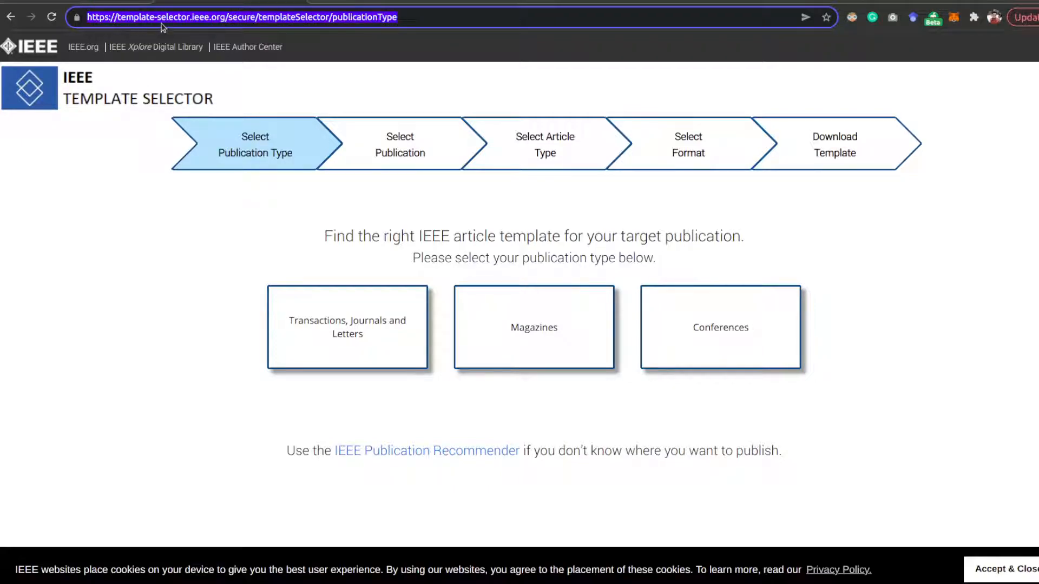
{"action": "mouse_move", "coordinate": [236, 15]}
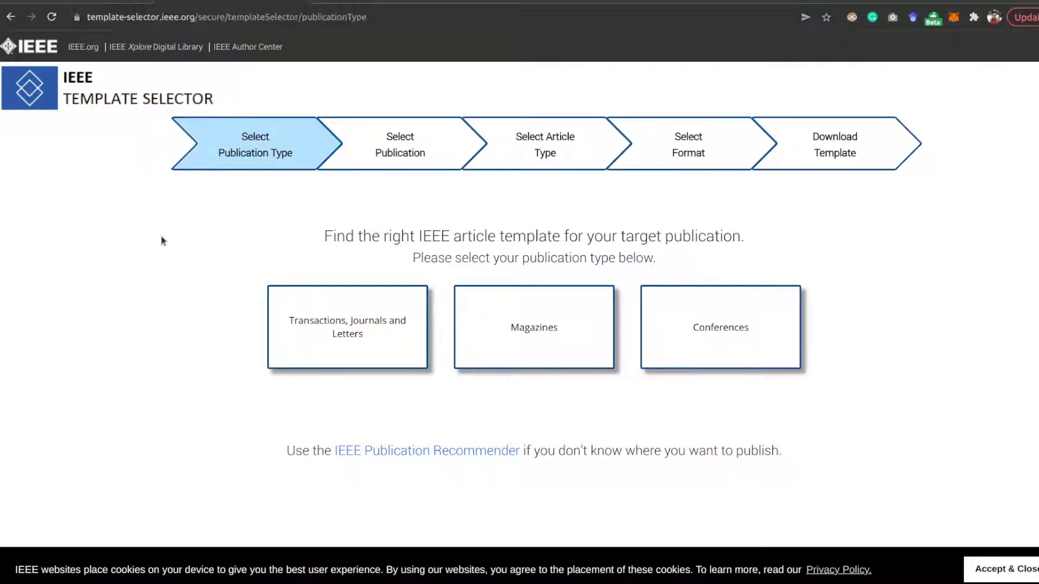
{"action": "mouse_move", "coordinate": [230, 284]}
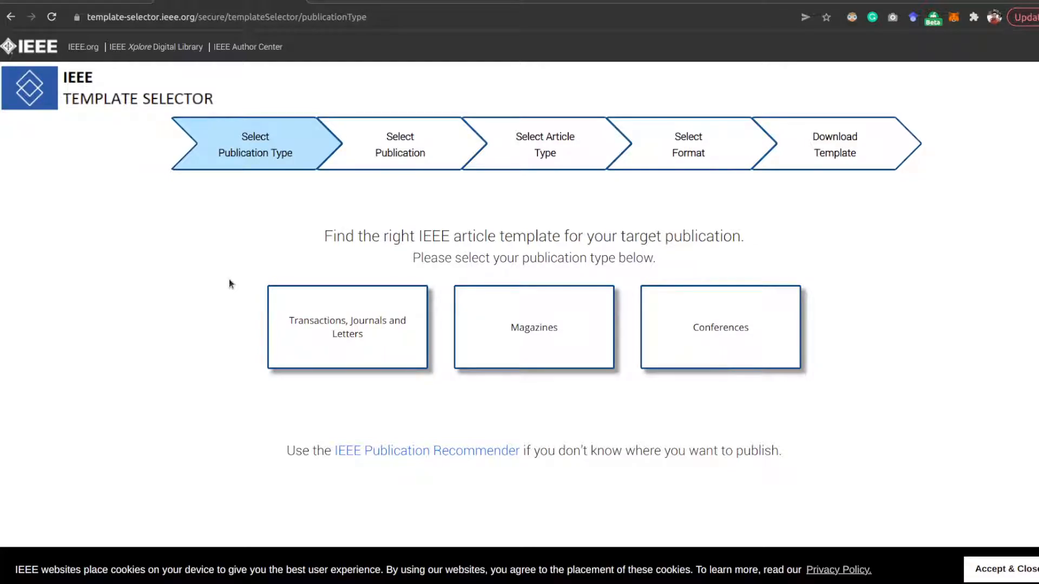
{"action": "mouse_move", "coordinate": [584, 316]}
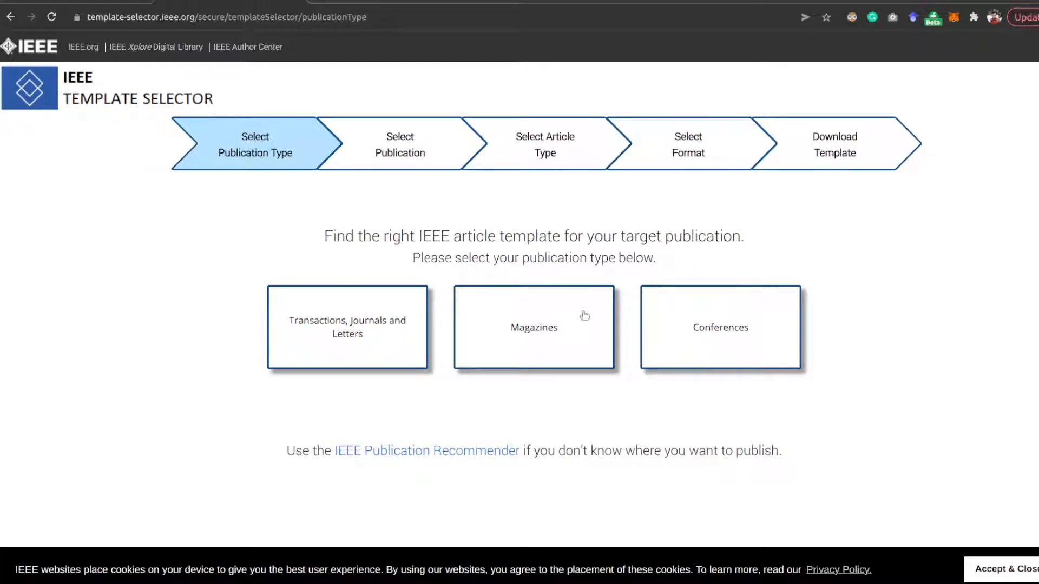
{"action": "mouse_move", "coordinate": [674, 339]}
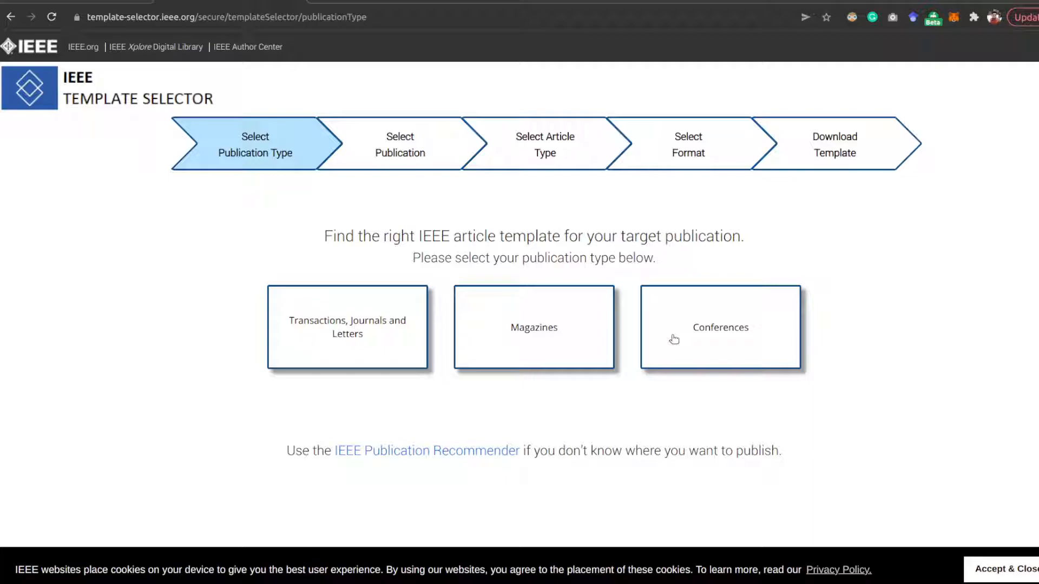
{"action": "left_click", "coordinate": [720, 327]}
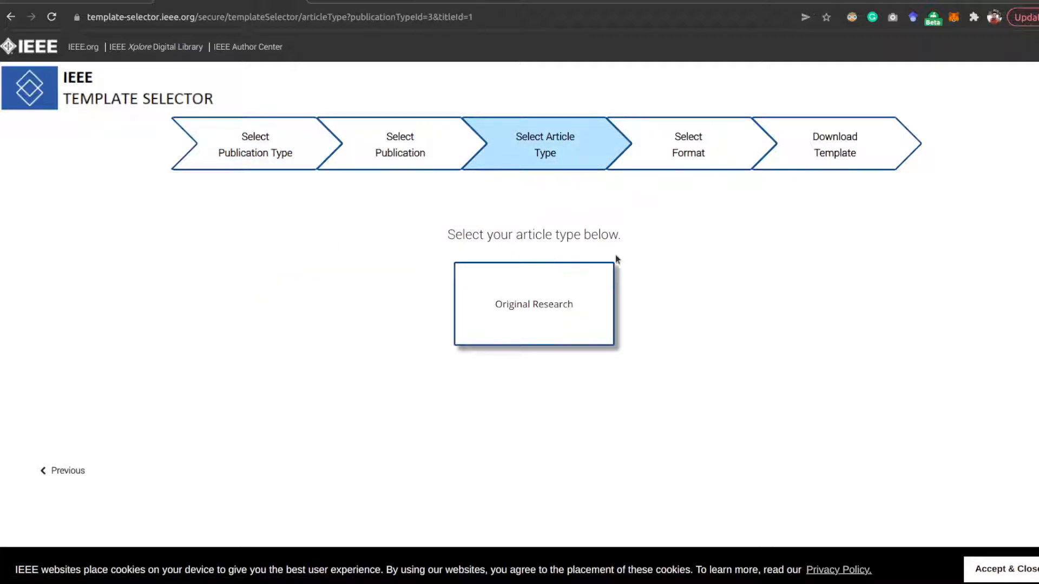
{"action": "left_click", "coordinate": [533, 304]}
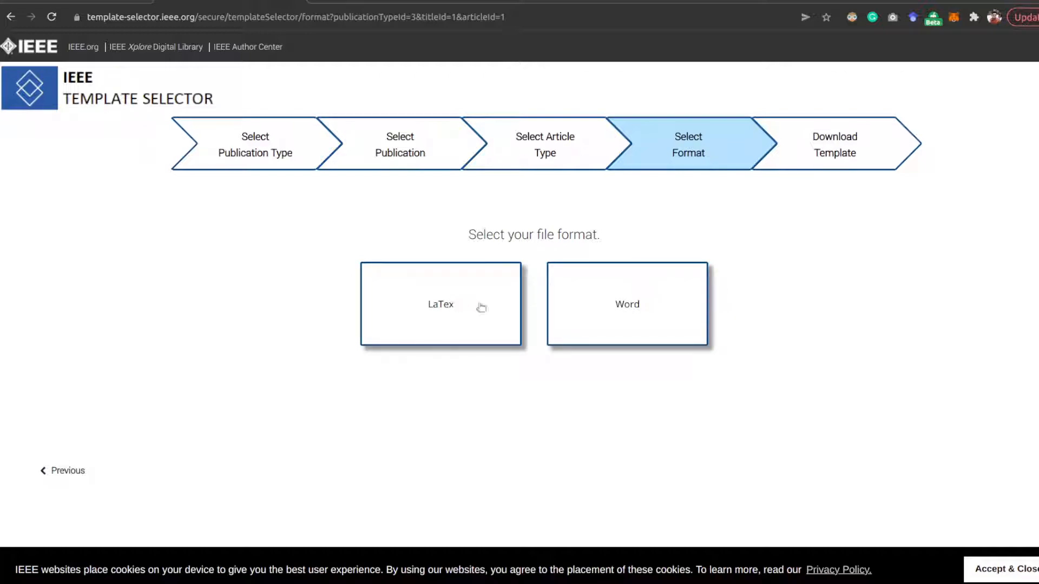
{"action": "mouse_move", "coordinate": [529, 381]}
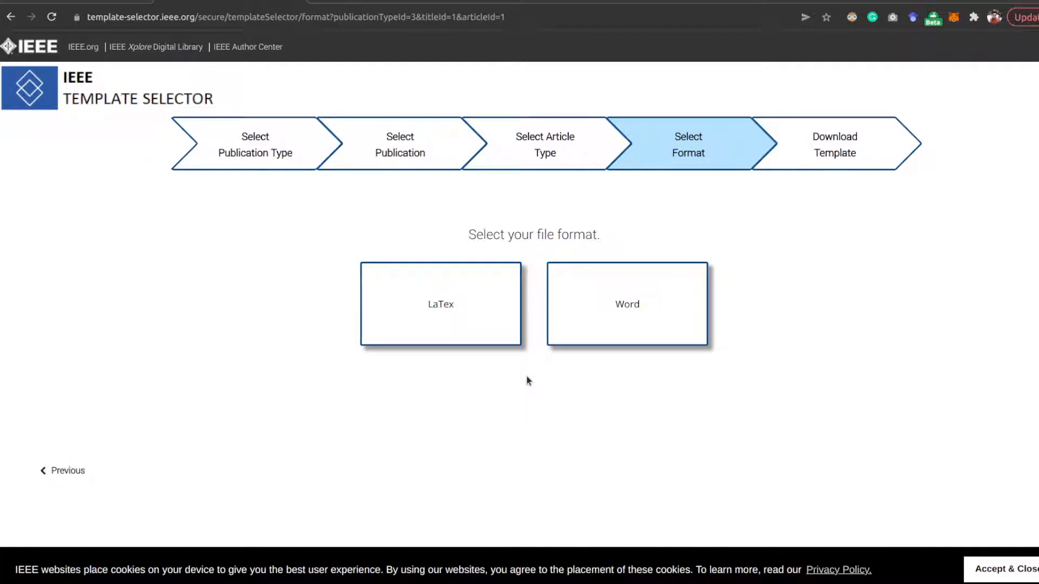
{"action": "mouse_move", "coordinate": [632, 312]}
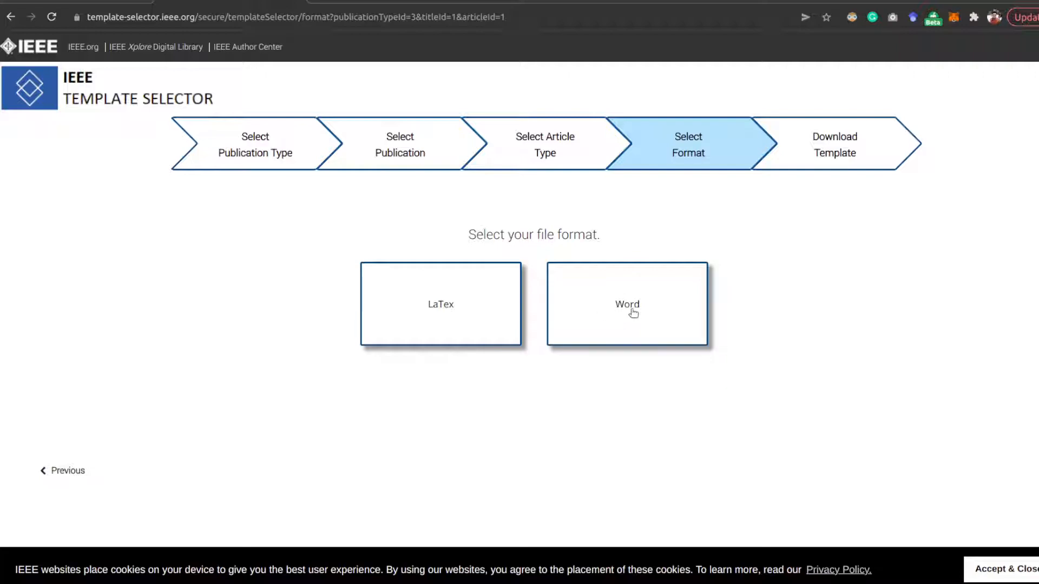
{"action": "mouse_move", "coordinate": [519, 374]}
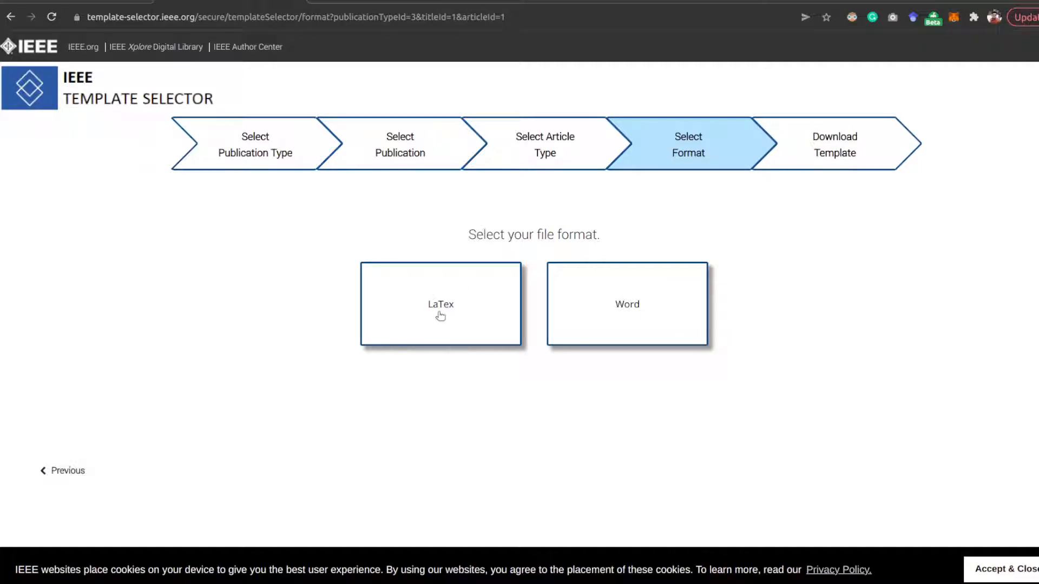
{"action": "left_click", "coordinate": [440, 304]}
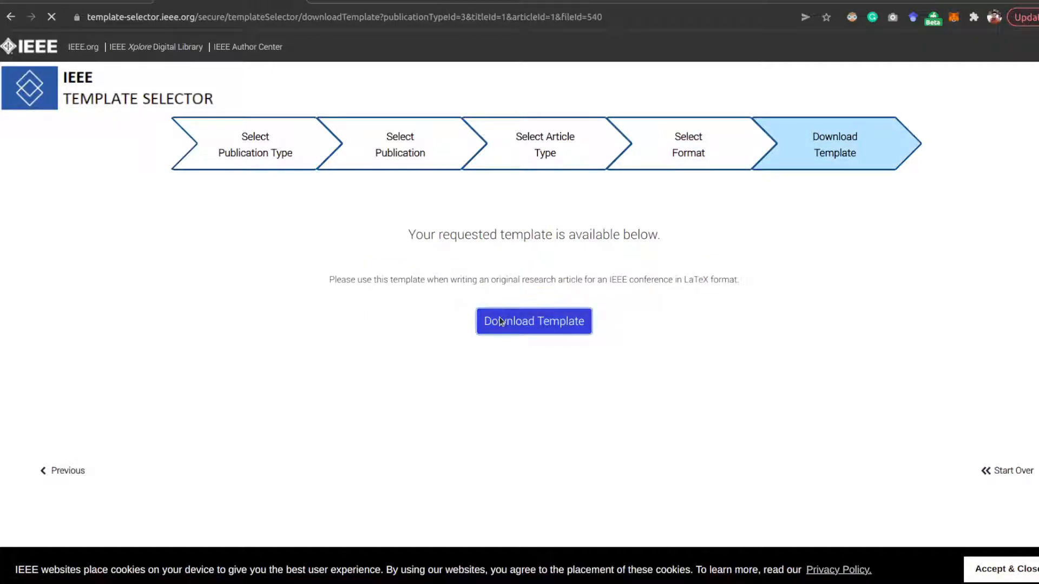
{"action": "left_click", "coordinate": [534, 321]}
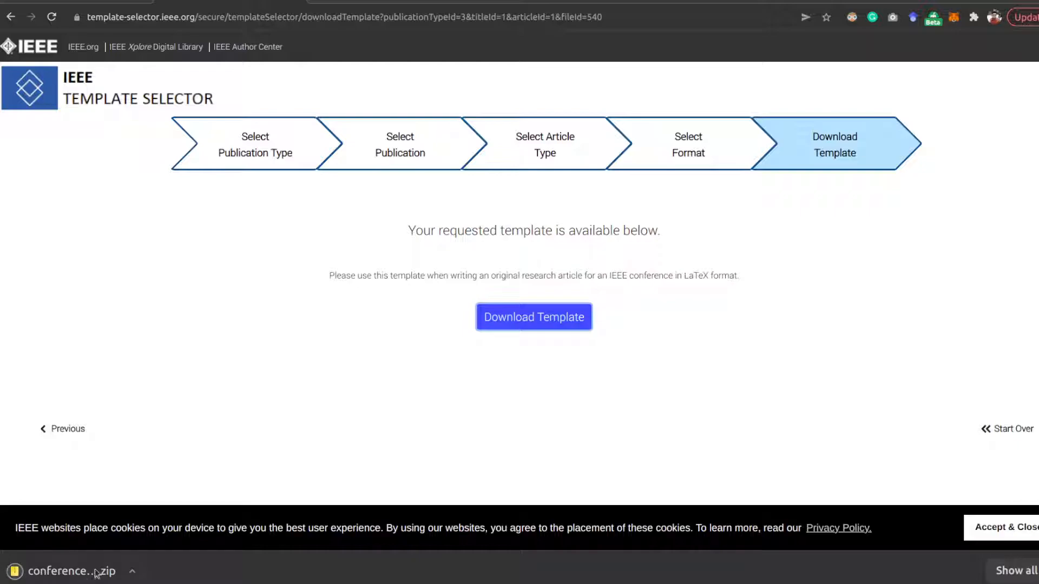
{"action": "mouse_move", "coordinate": [66, 571]}
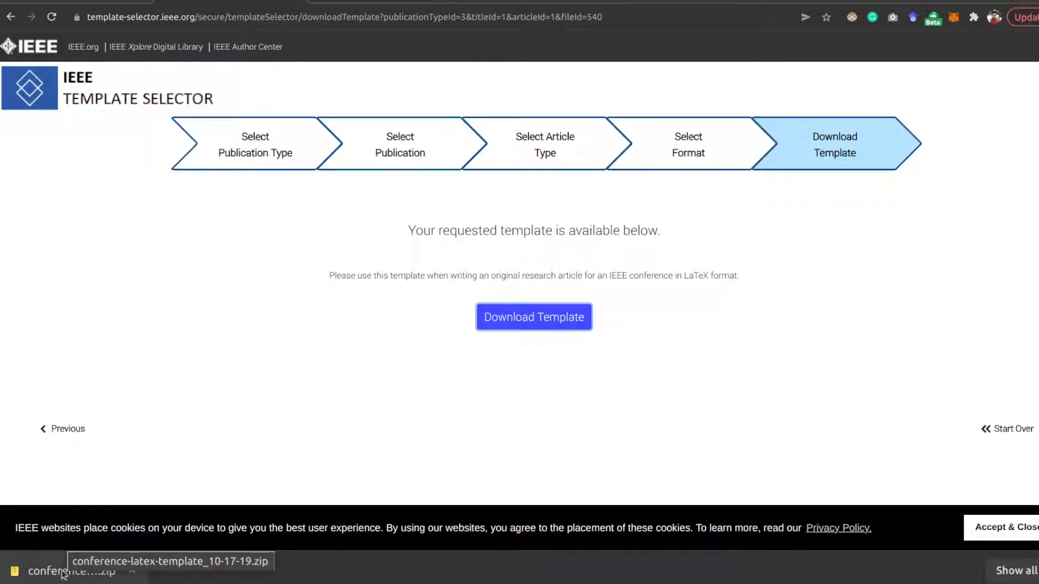
{"action": "mouse_move", "coordinate": [100, 464]}
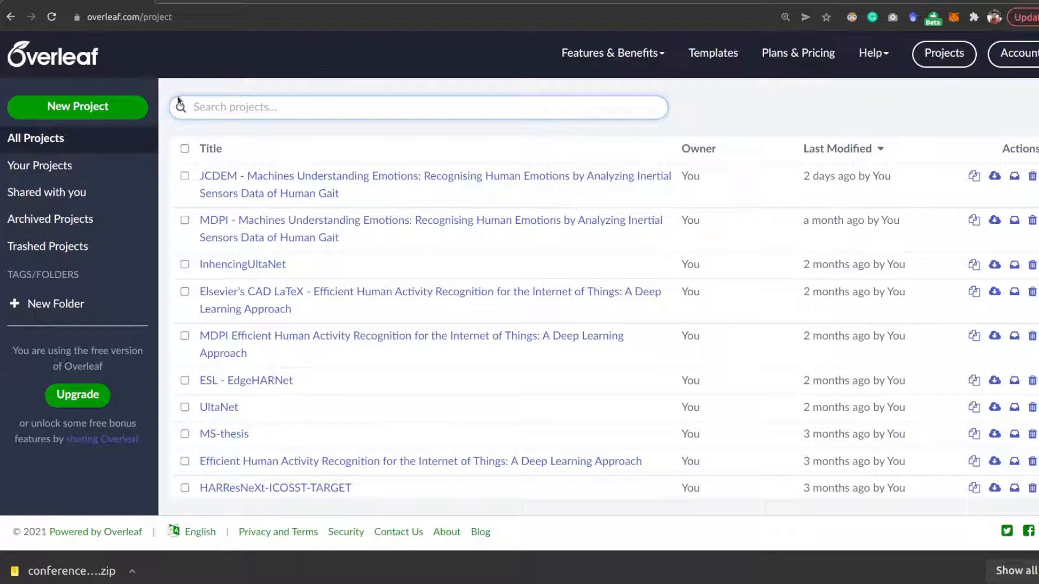
Create a new project by uploading the downloaded conference template zip.
{"action": "left_click", "coordinate": [77, 106]}
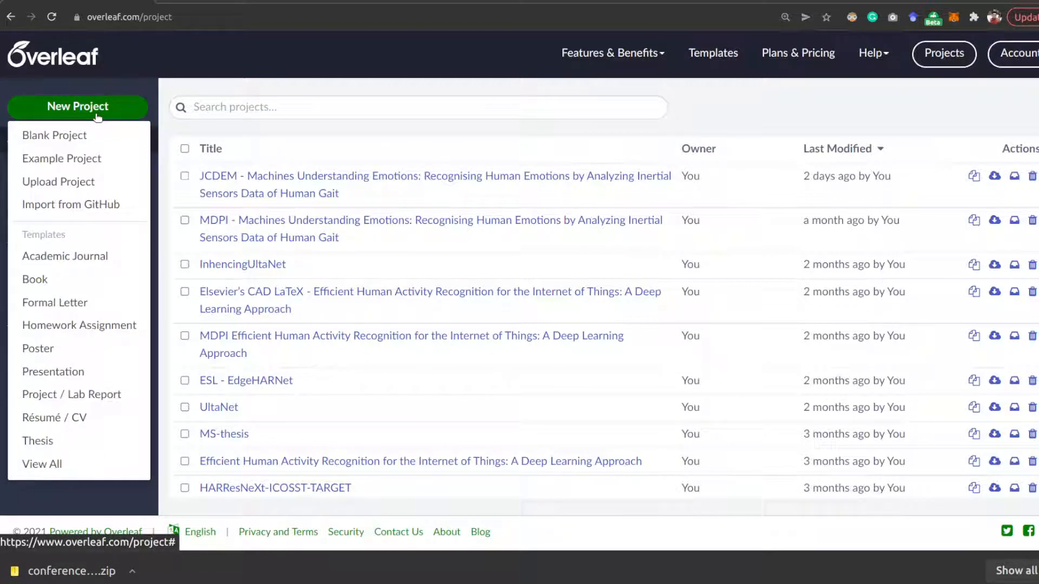
{"action": "left_click", "coordinate": [59, 182]}
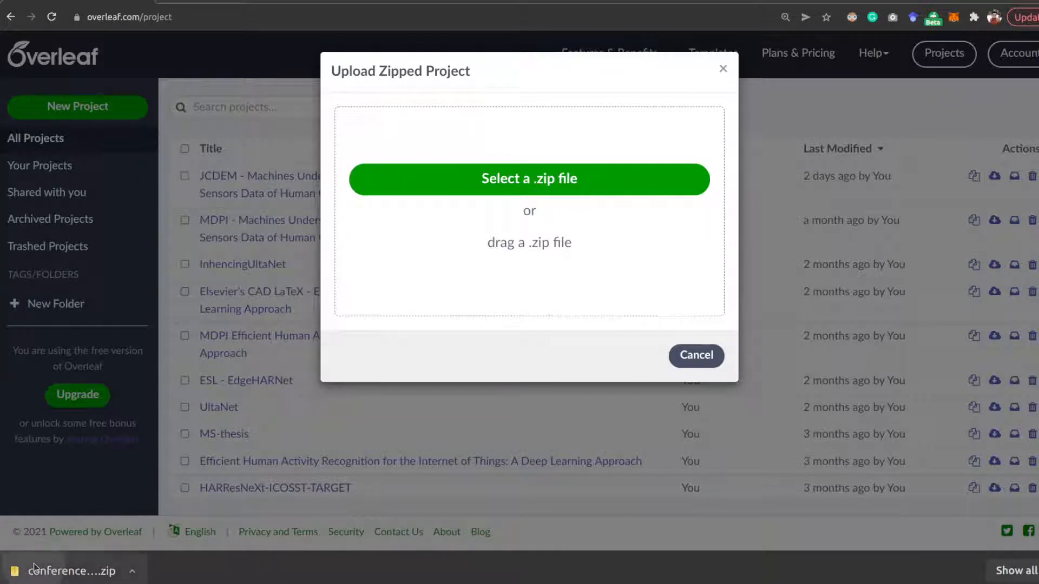
{"action": "left_click", "coordinate": [529, 178]}
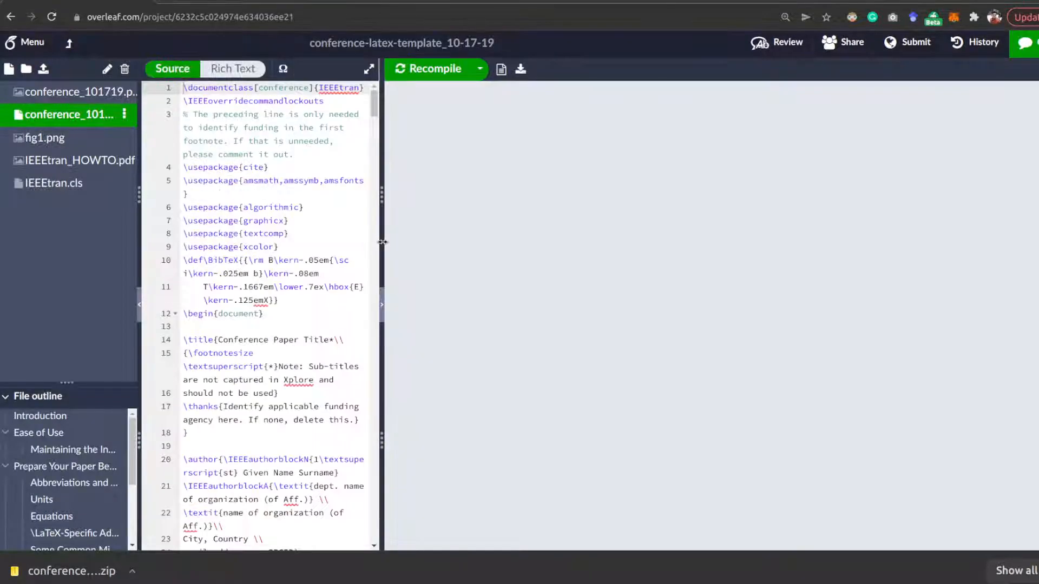
Recompile the template and select the 'Conference Paper Title' placeholder in the source.
{"action": "left_click", "coordinate": [434, 69]}
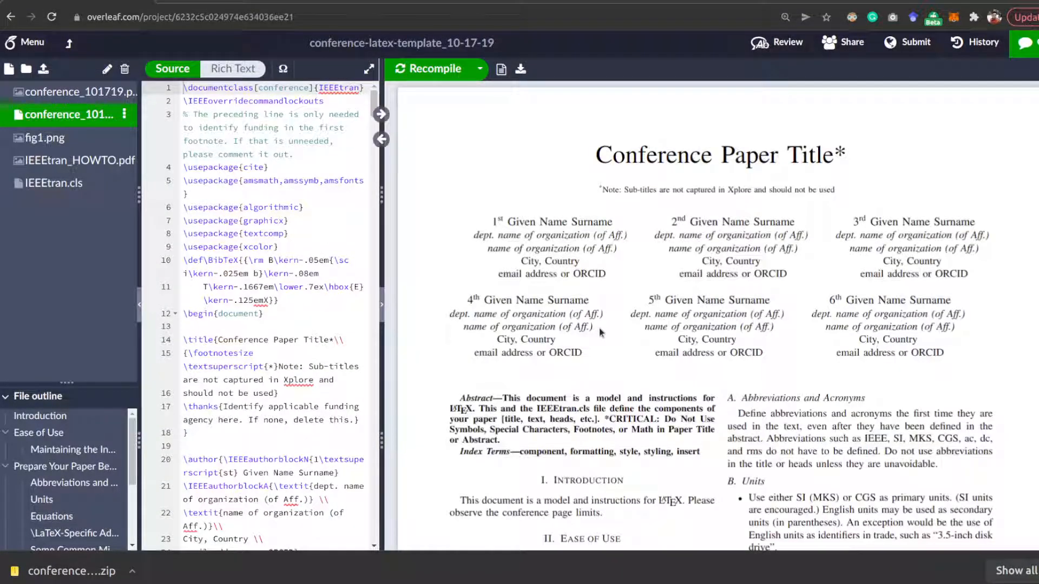
{"action": "scroll", "scroll_direction": "down", "scroll_amount": 3}
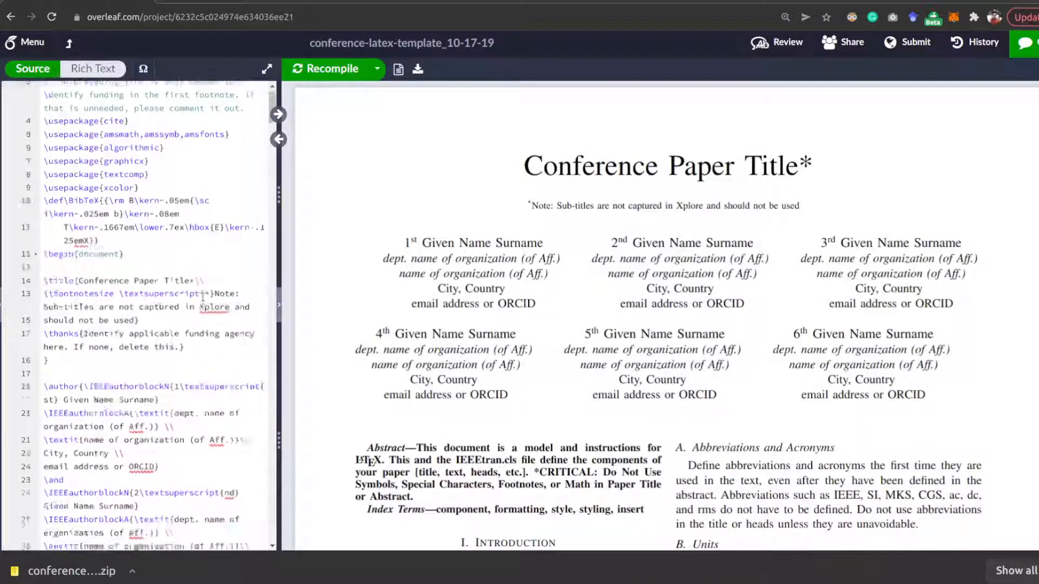
{"action": "scroll", "scroll_direction": "down", "scroll_amount": 3}
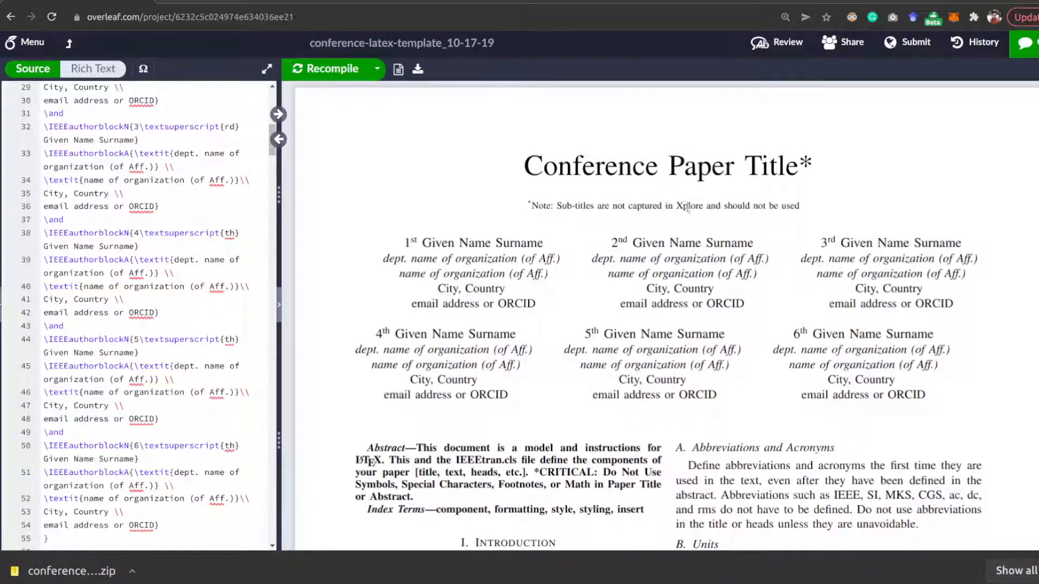
{"action": "double_click", "coordinate": [588, 165]}
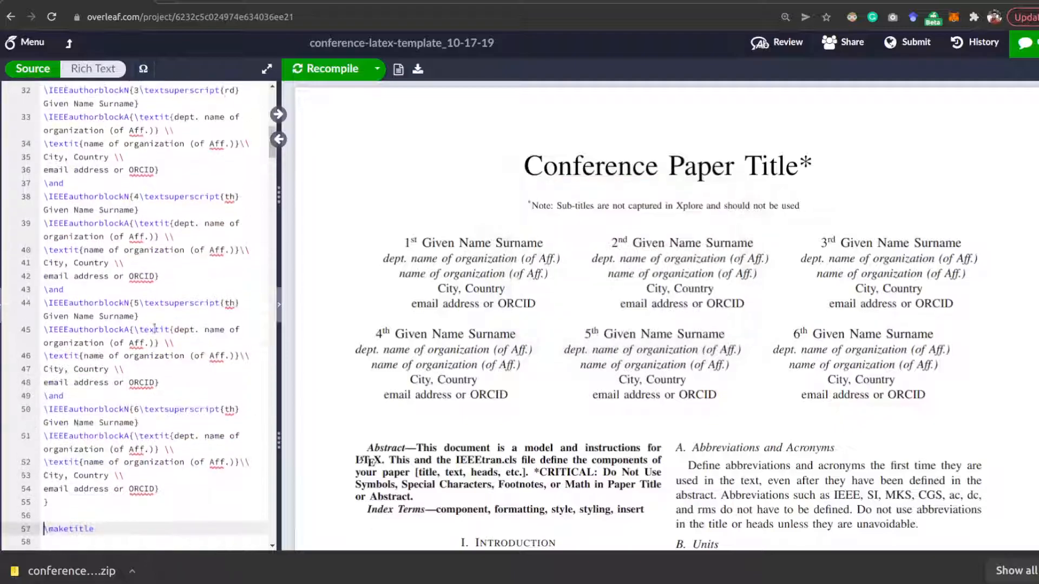
{"action": "scroll", "scroll_direction": "up", "scroll_amount": 3}
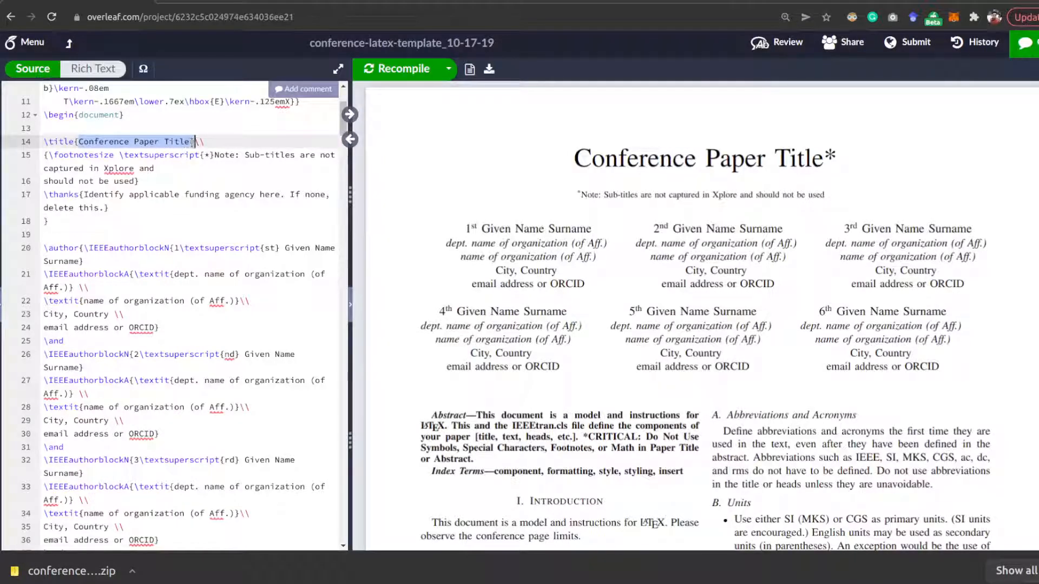
Replace the placeholder title with 'Our first paper' and recompile the preview.
{"action": "type", "text": "Our s}\\\\"}
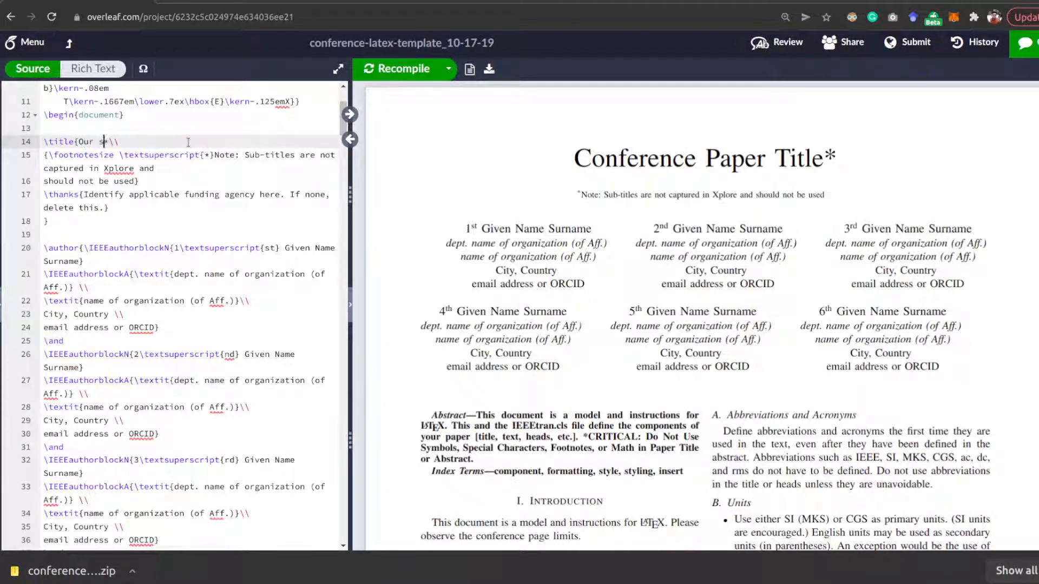
{"action": "type", "text": "first p"}
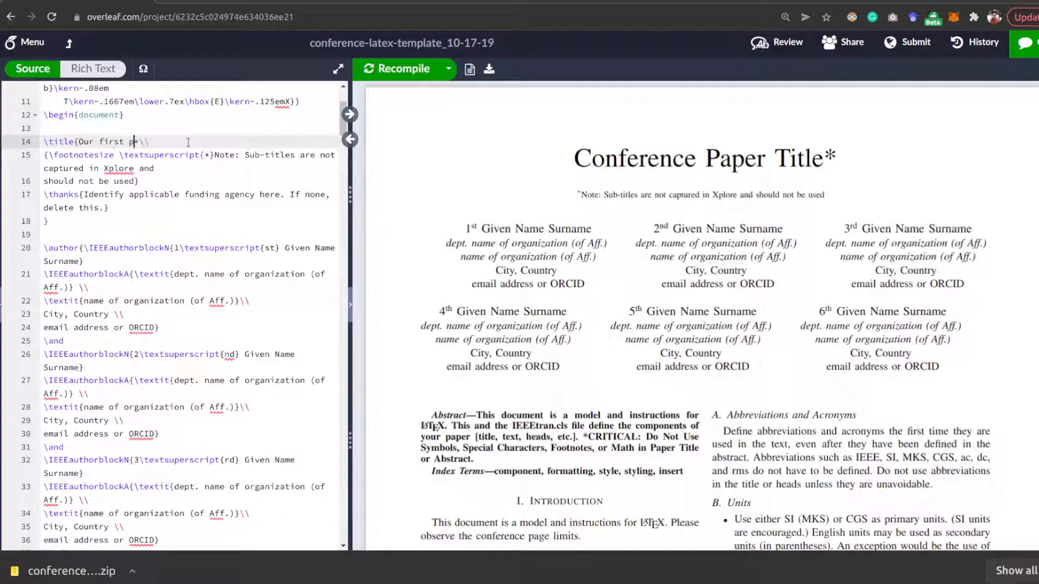
{"action": "type", "text": "aper"}
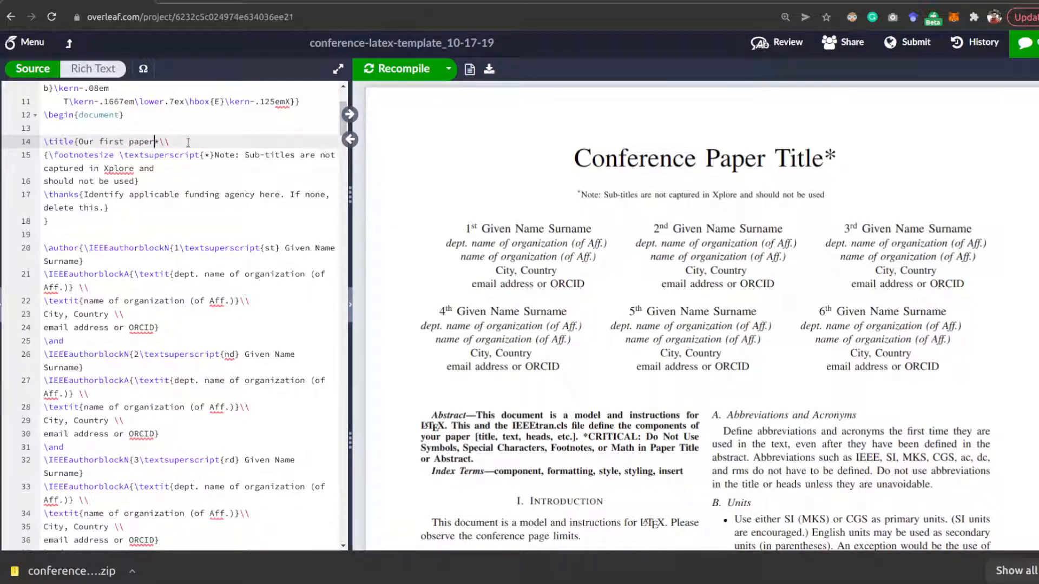
{"action": "left_click", "coordinate": [398, 68]}
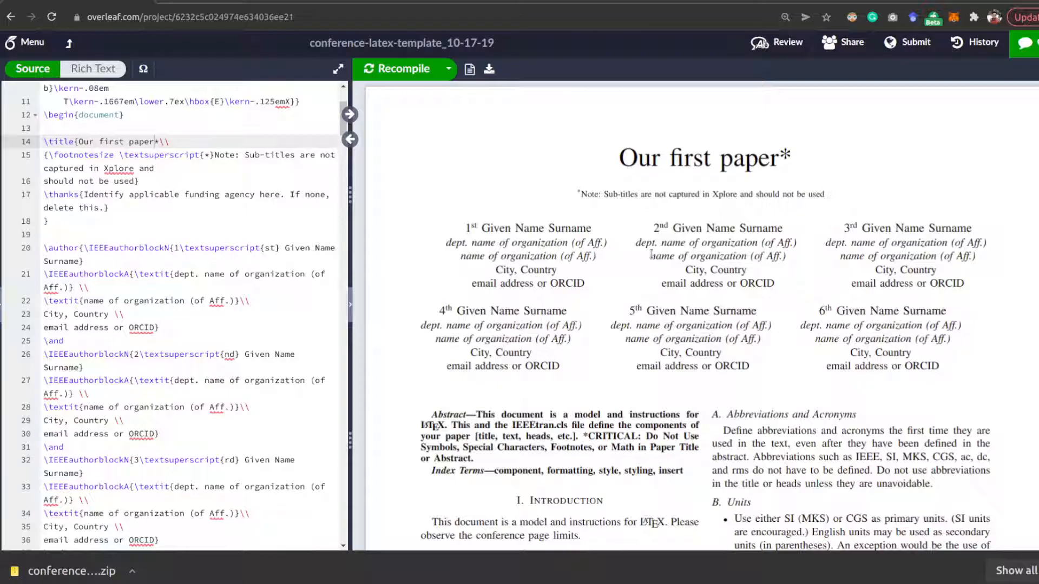
{"action": "scroll", "scroll_direction": "down", "scroll_amount": 3}
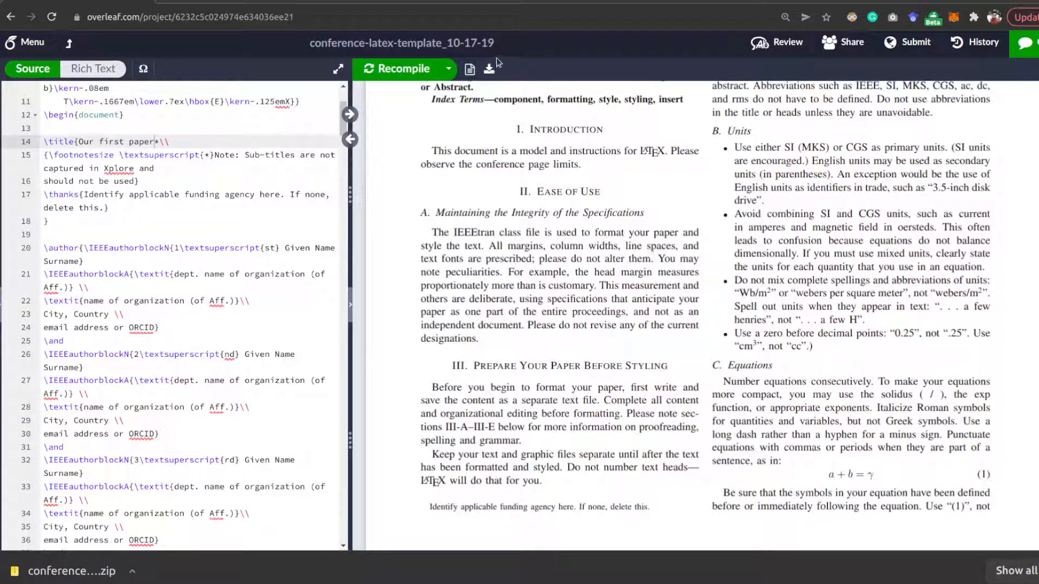
Download the compiled PDF and browse its pages, ending on page 1.
{"action": "left_click", "coordinate": [489, 69]}
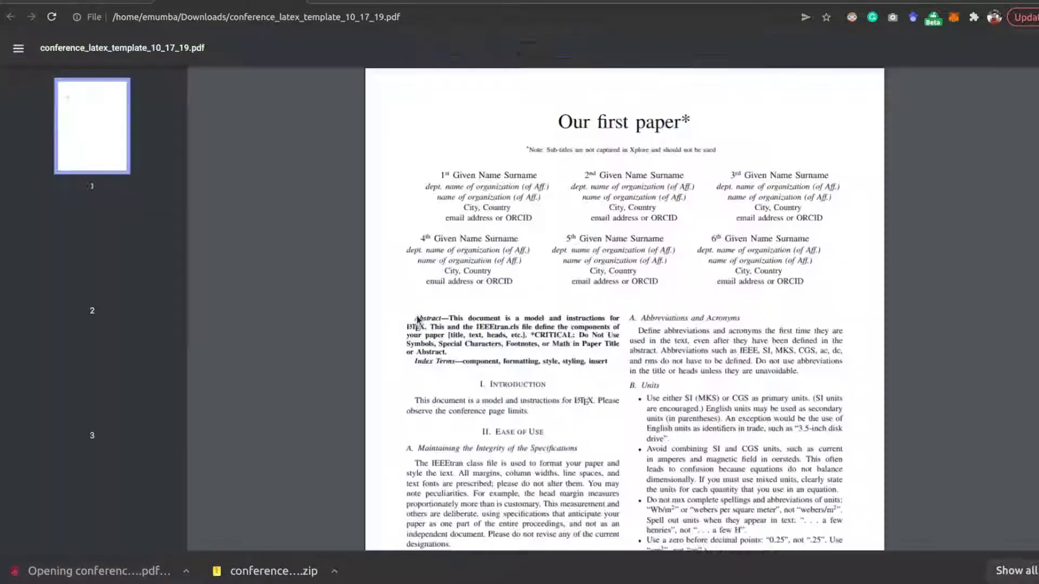
{"action": "scroll", "scroll_direction": "down", "scroll_amount": 3}
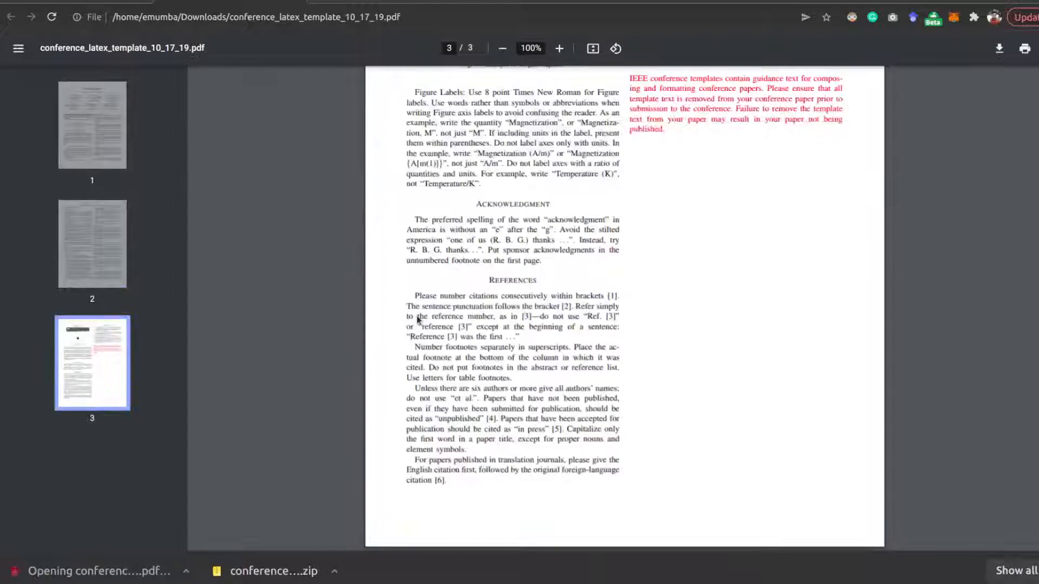
{"action": "left_click", "coordinate": [92, 125]}
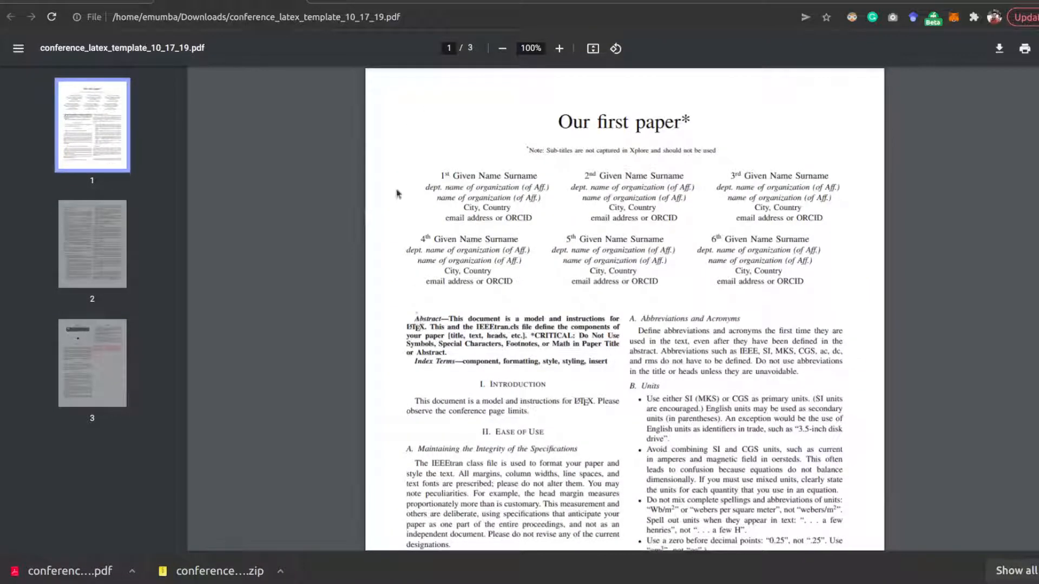